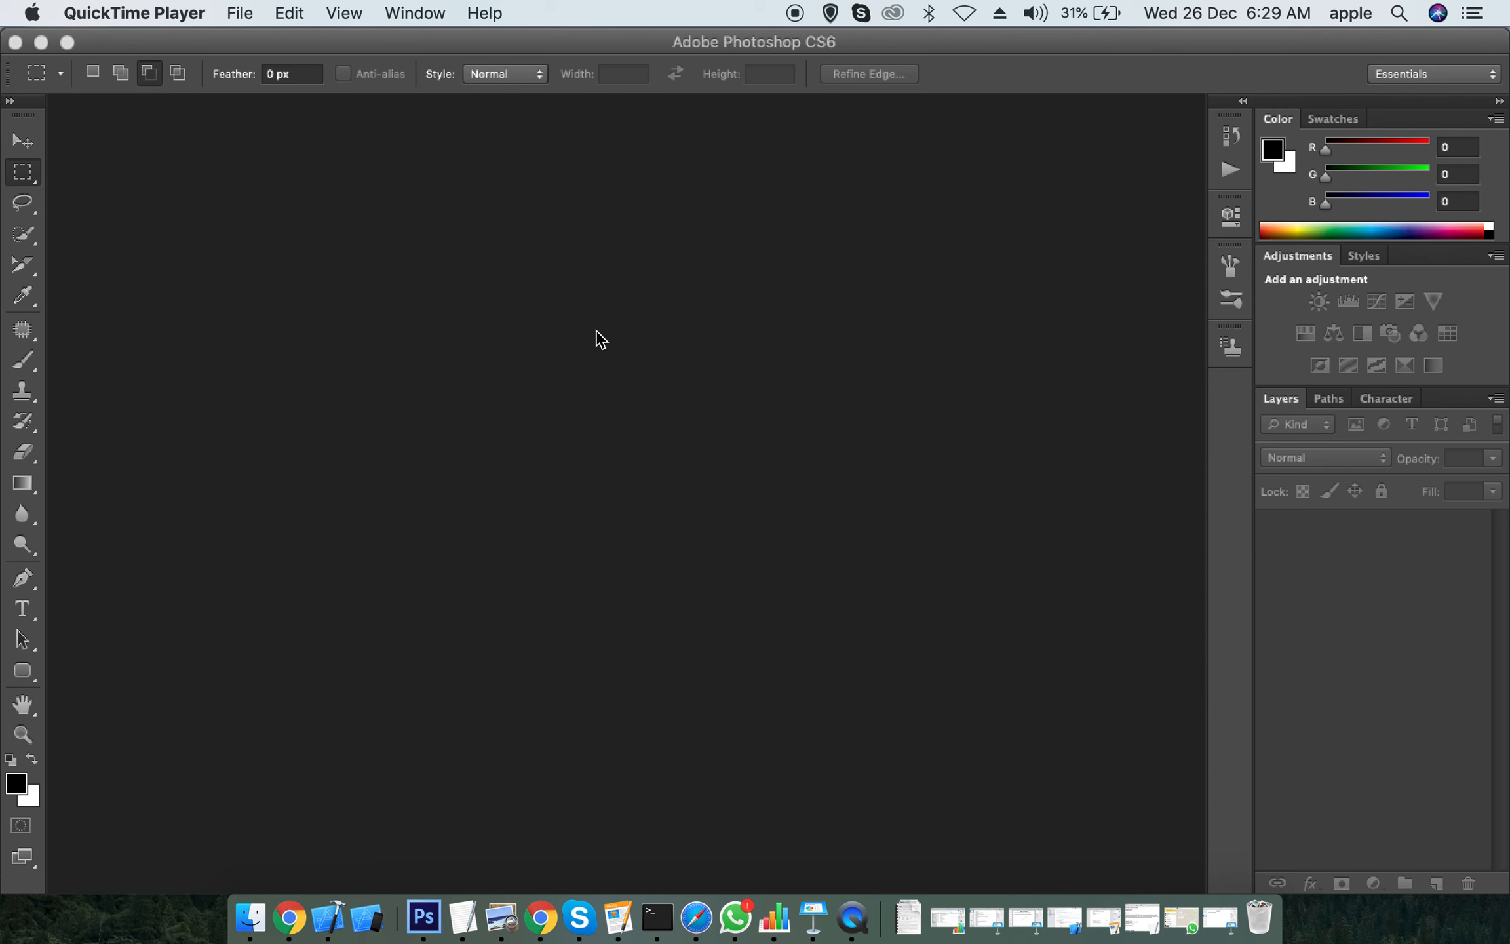
pyautogui.moveTo(282, 620)
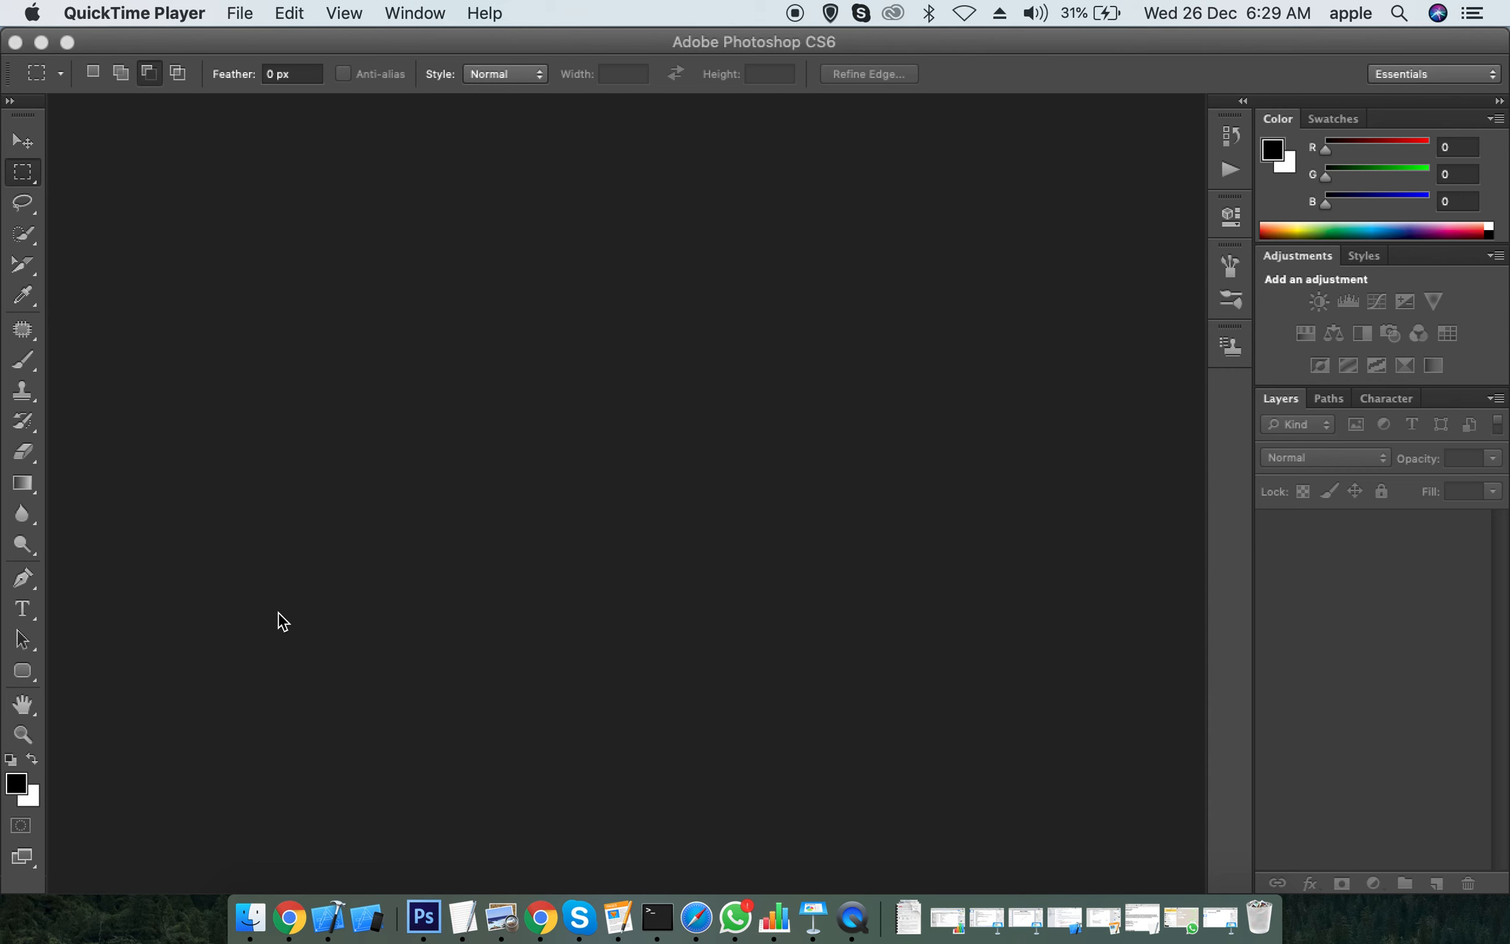
pyautogui.moveTo(249, 930)
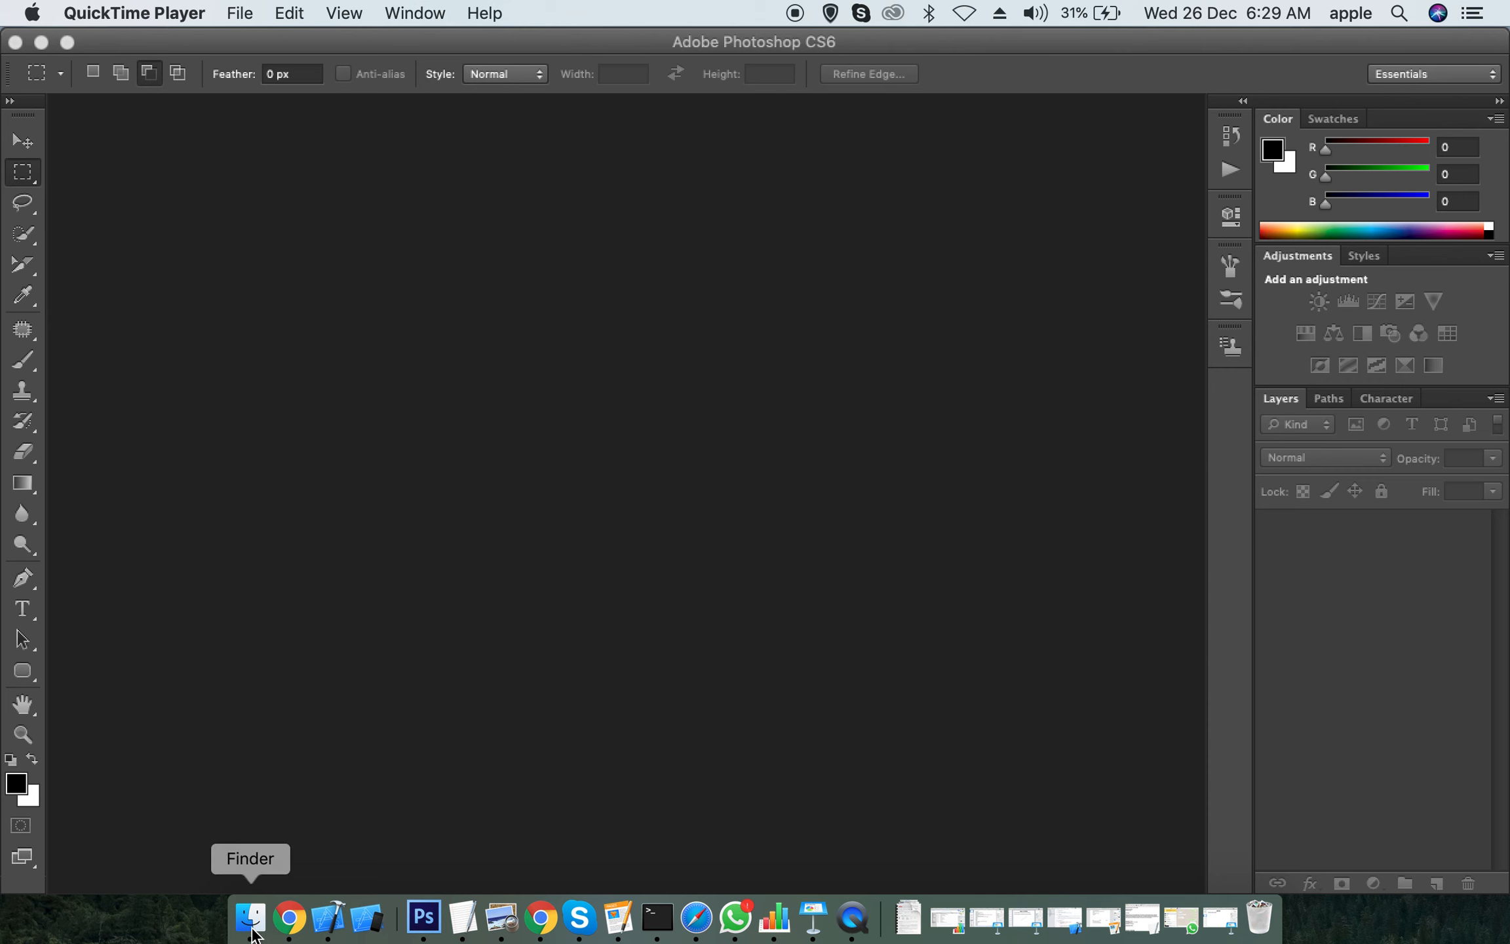
# Browse Finder to Development > Mockups > VIVO > Vivo V9 Pro and open Vivo V9 Pro-Bottom.png.
pyautogui.click(249, 917)
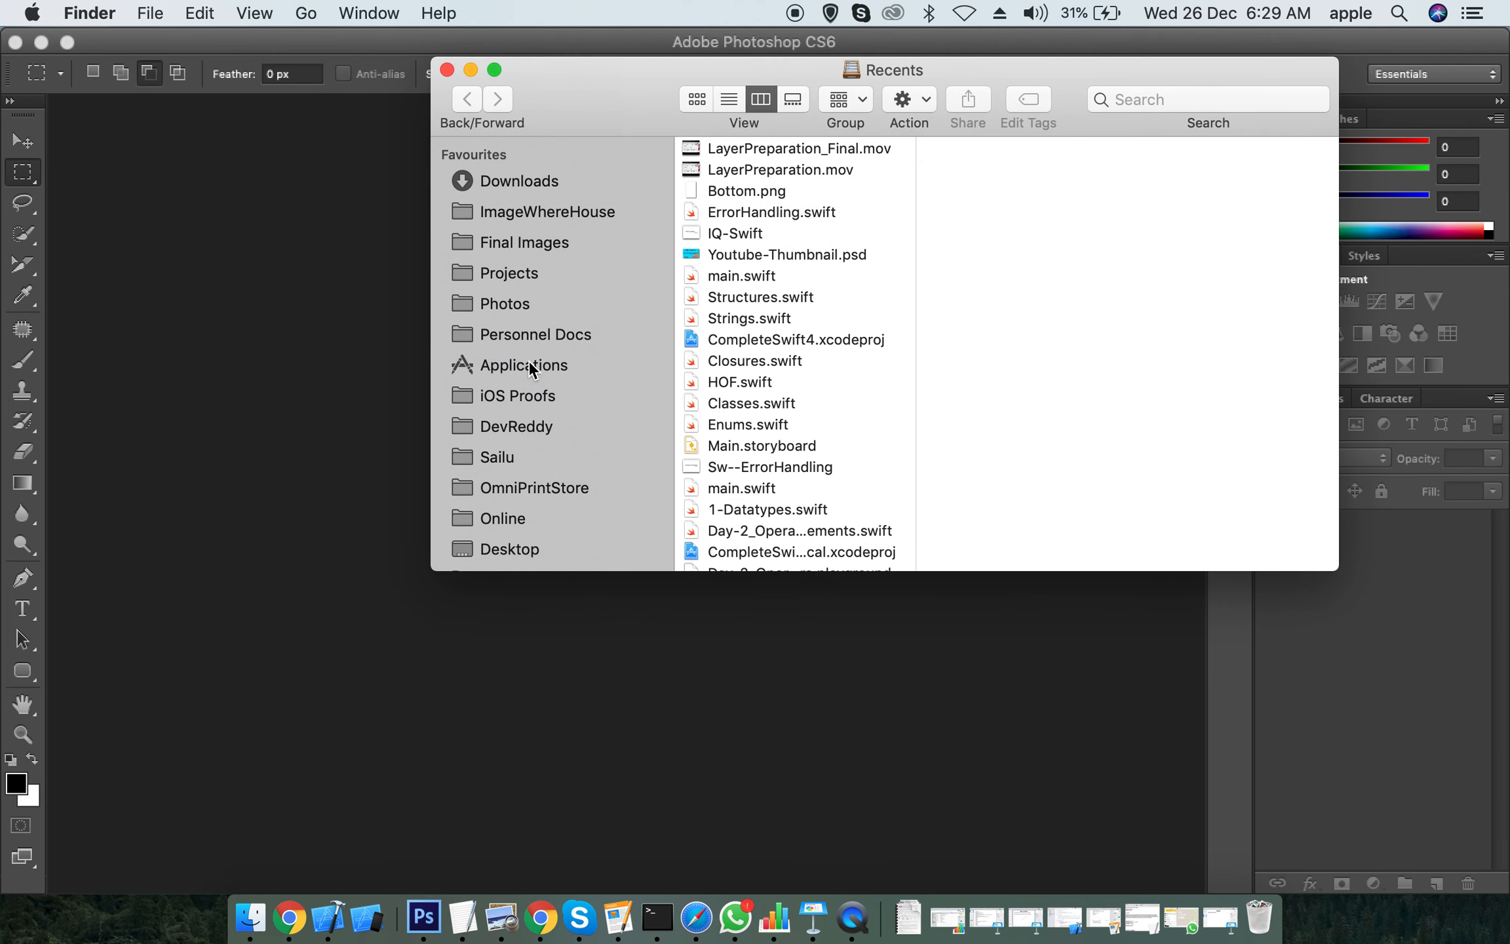
pyautogui.scroll(-3)
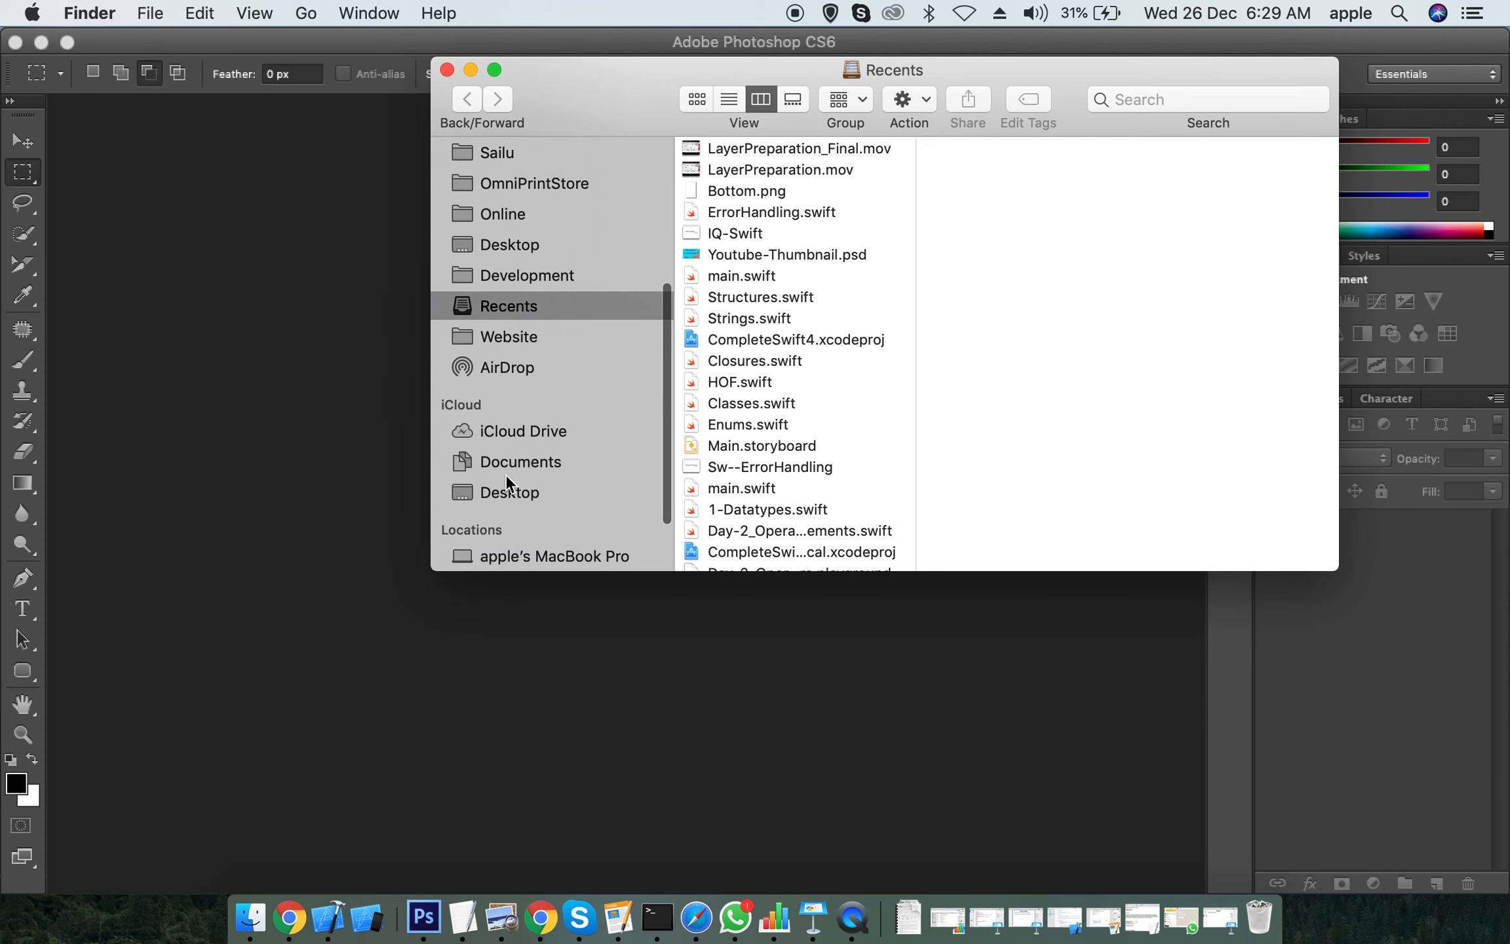
pyautogui.click(527, 274)
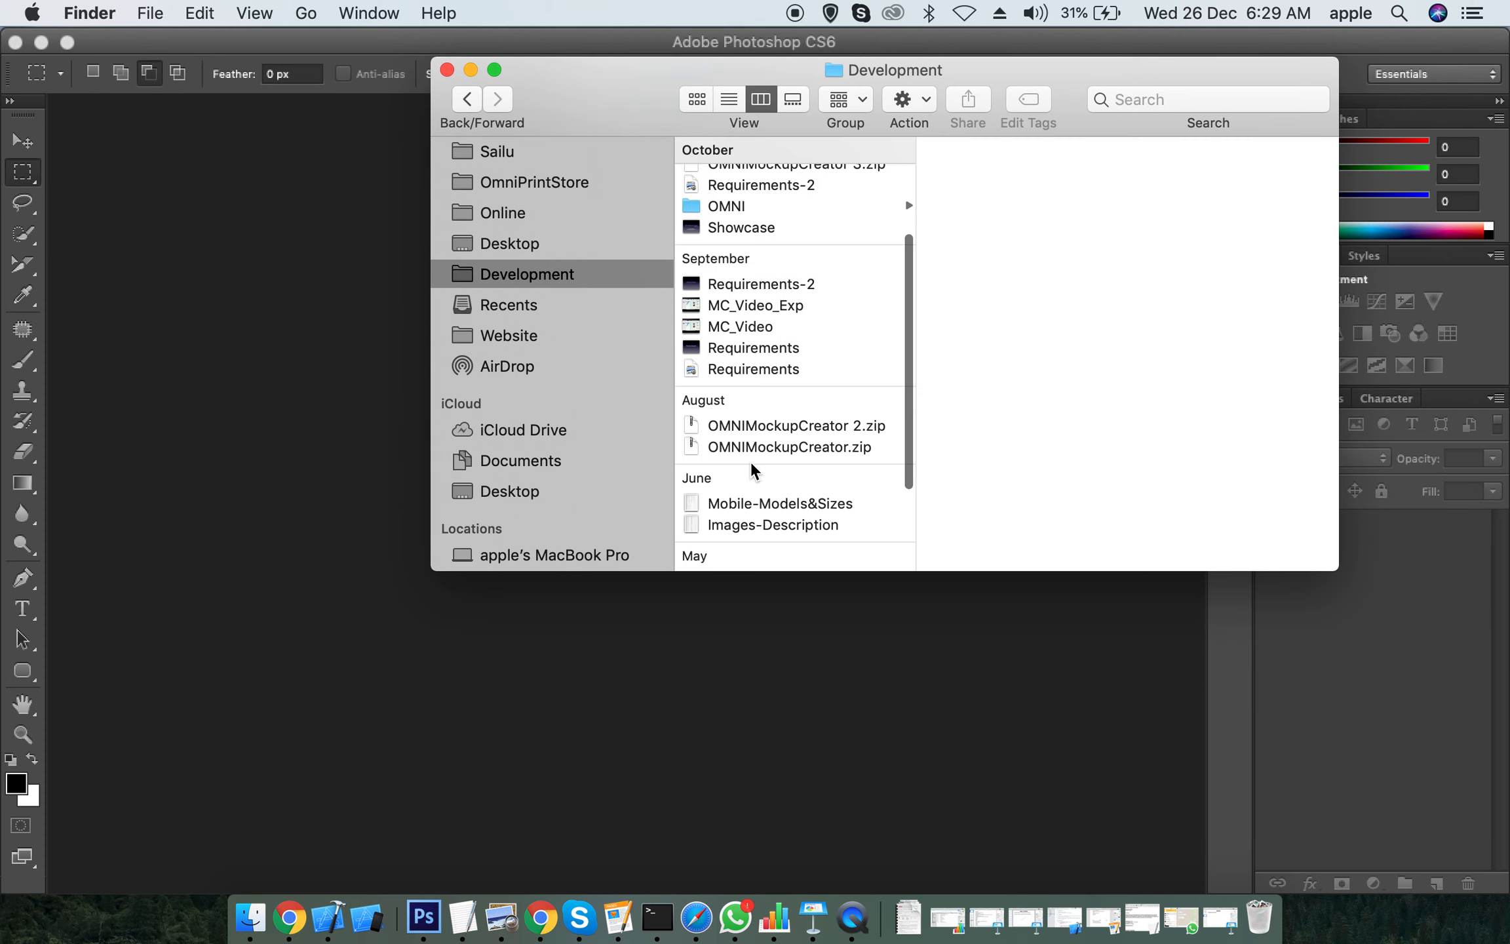
pyautogui.click(738, 497)
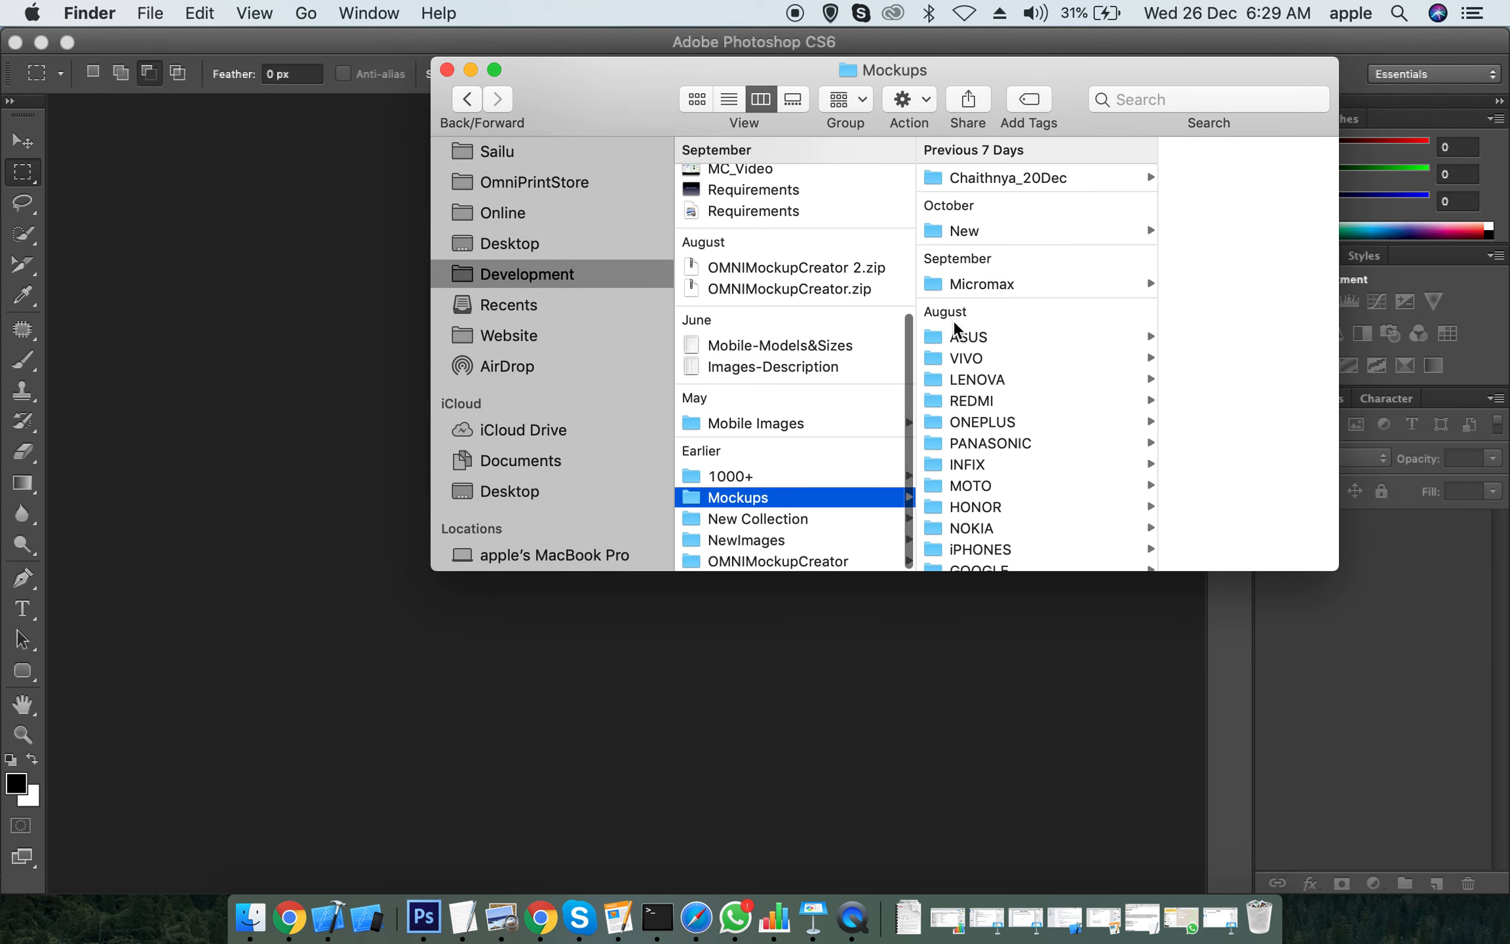
pyautogui.click(967, 358)
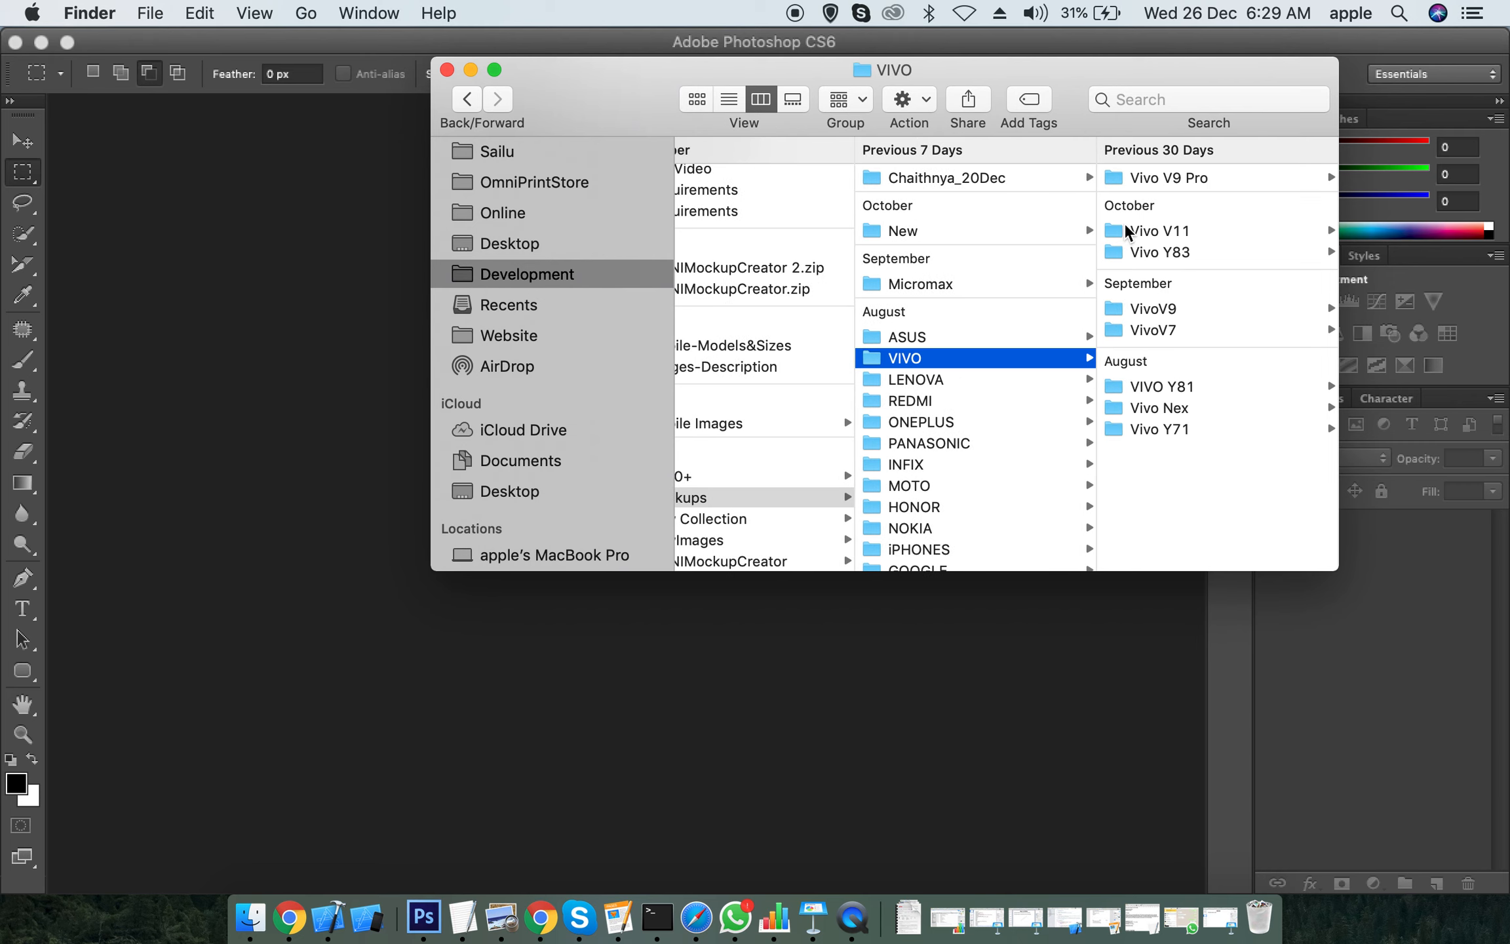
pyautogui.click(1168, 177)
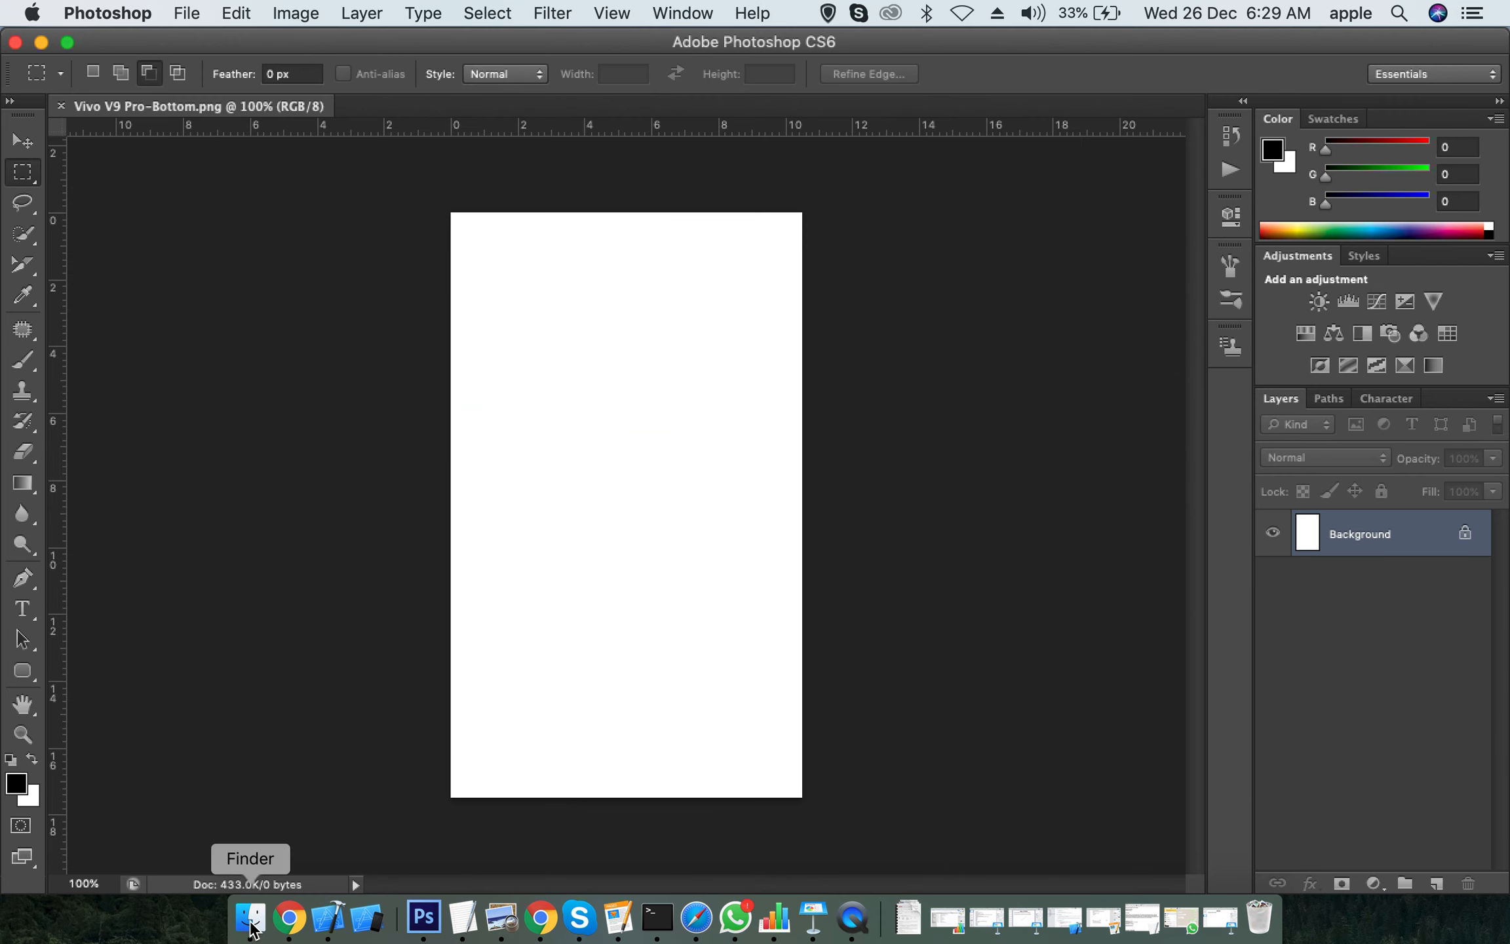
# Layer Vivo V9 Pro-Top.png above the customer screenshot photo in the document.
pyautogui.click(250, 917)
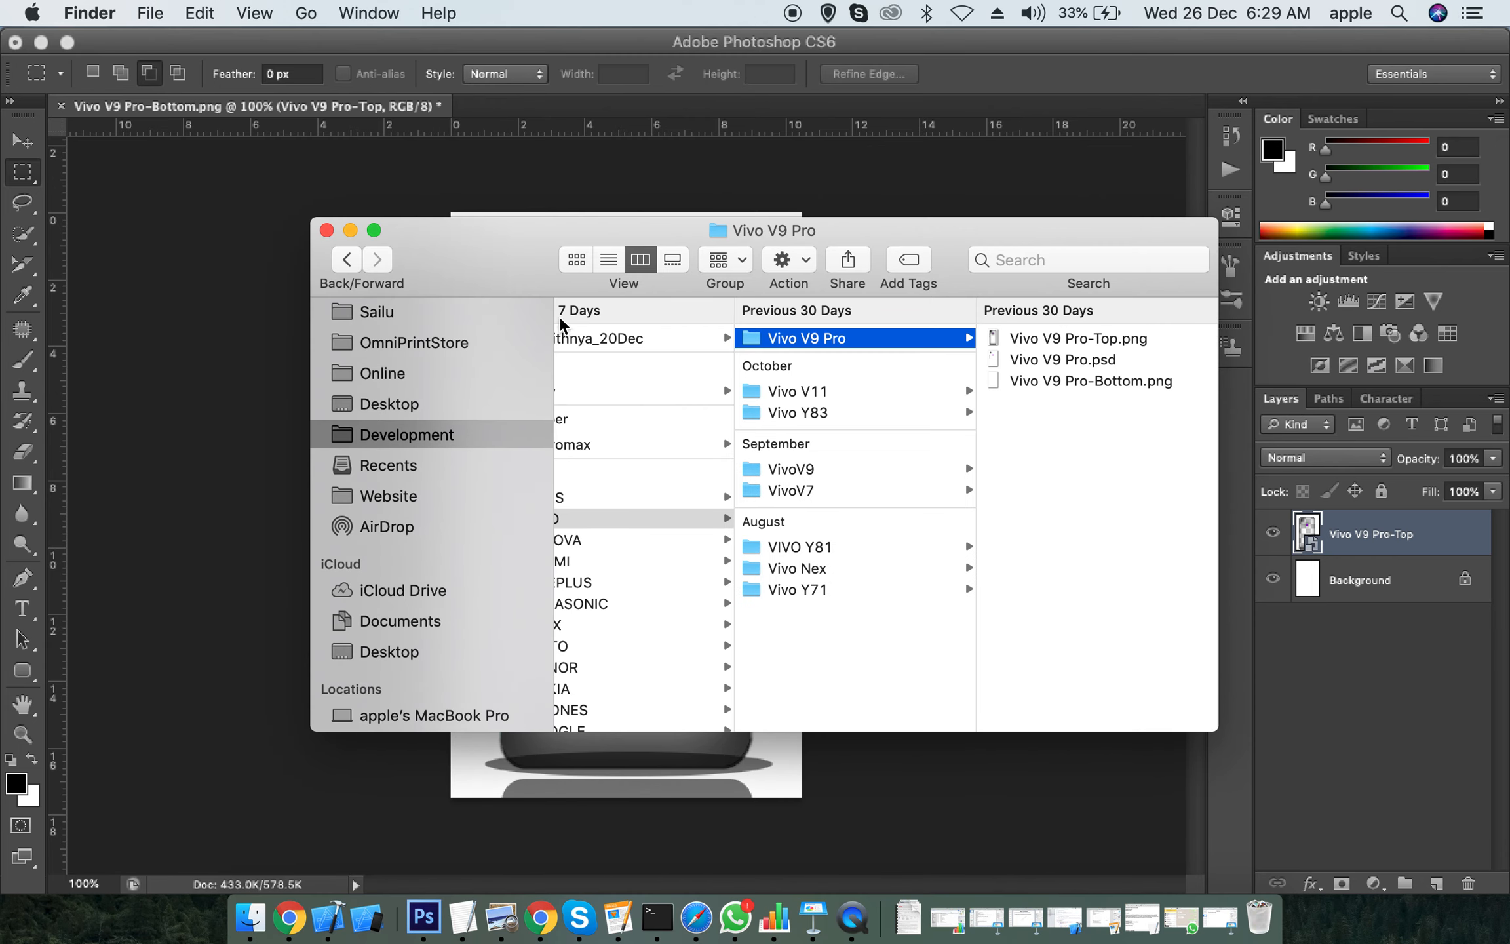
pyautogui.click(390, 404)
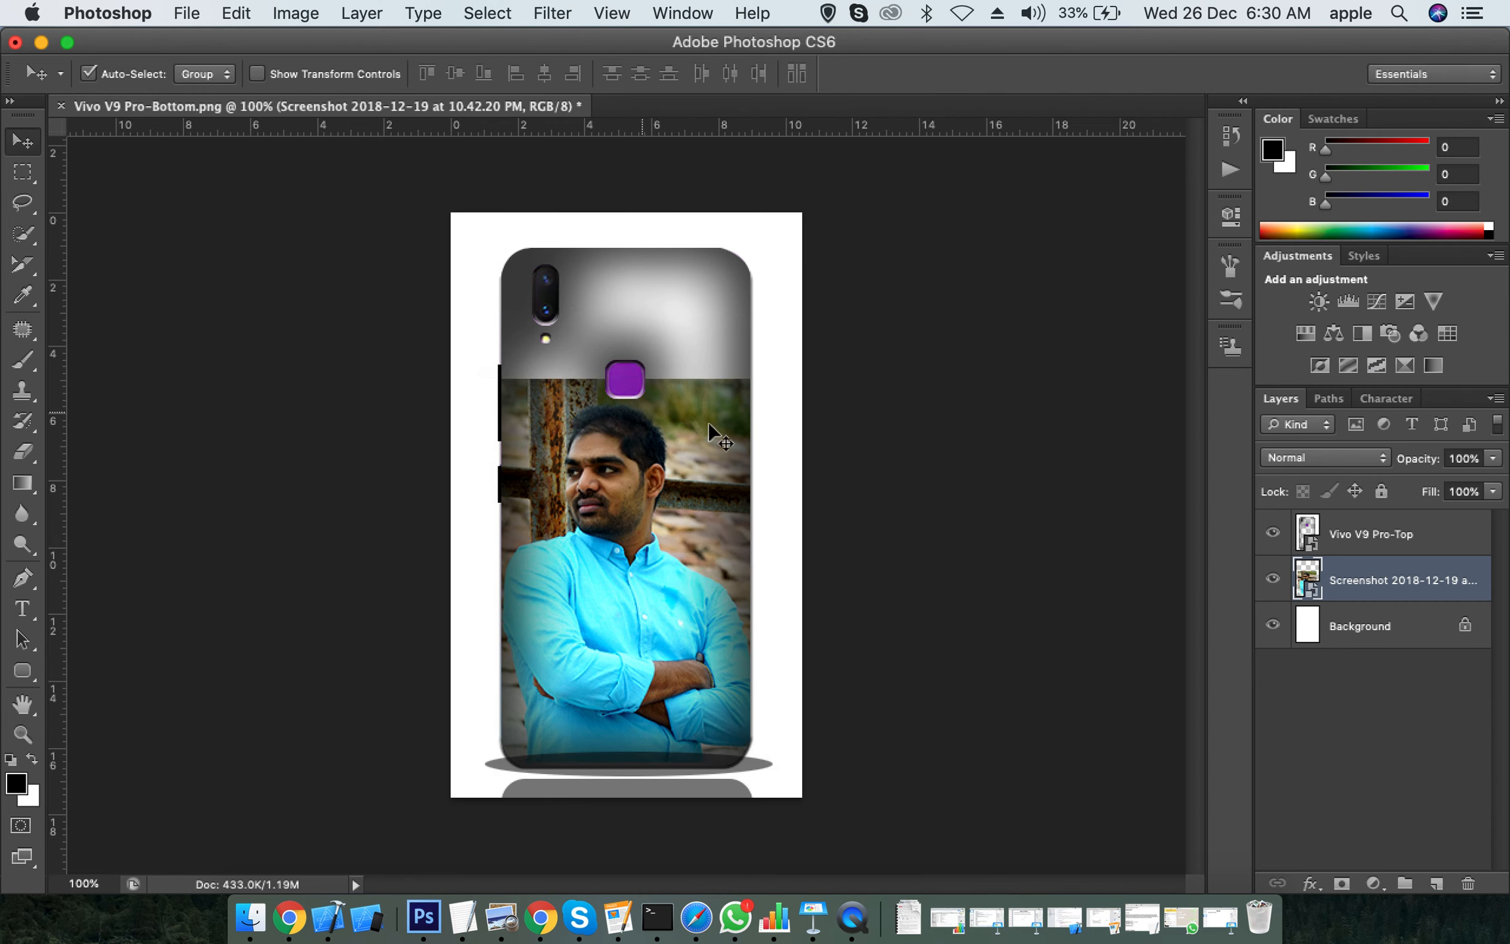
# Stretch a marquee strip of the photo's top edge up to the case top.
pyautogui.click(21, 172)
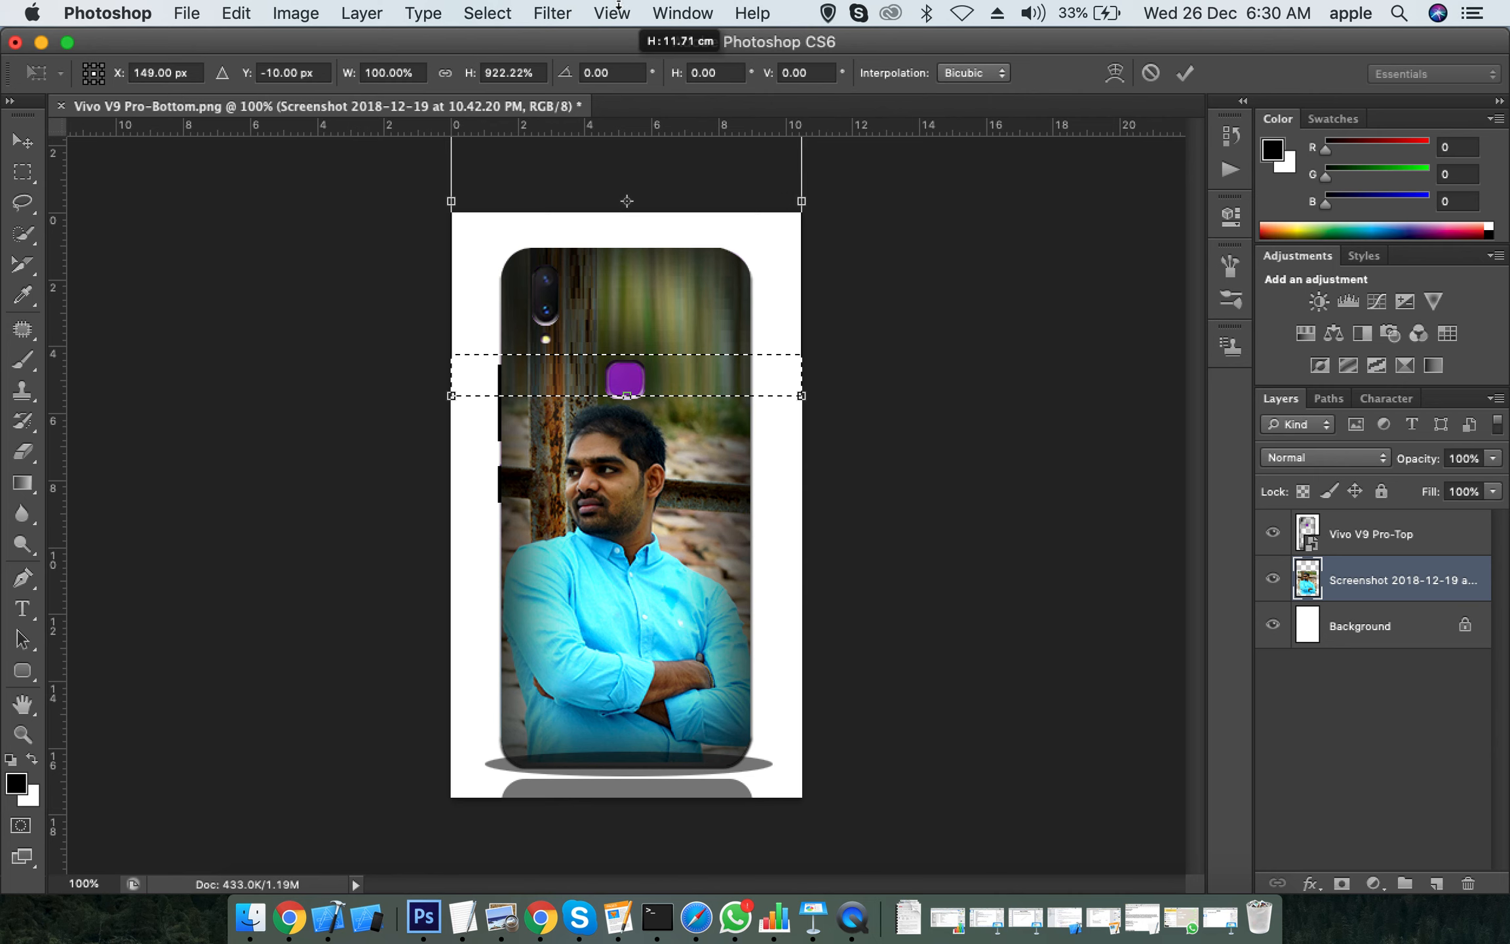
pyautogui.click(22, 172)
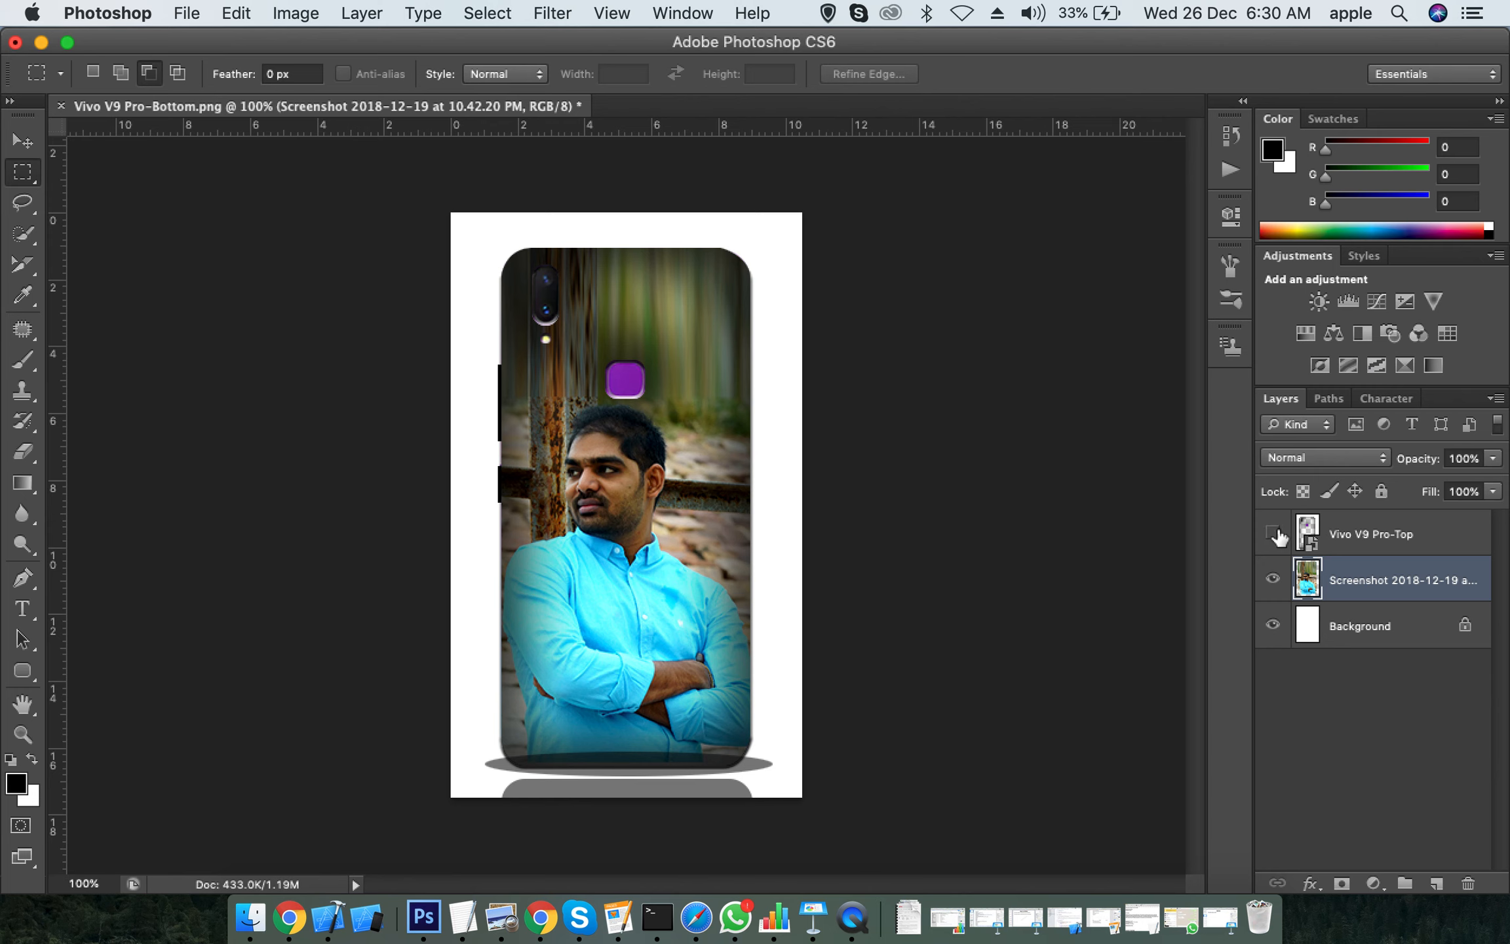
pyautogui.click(1273, 534)
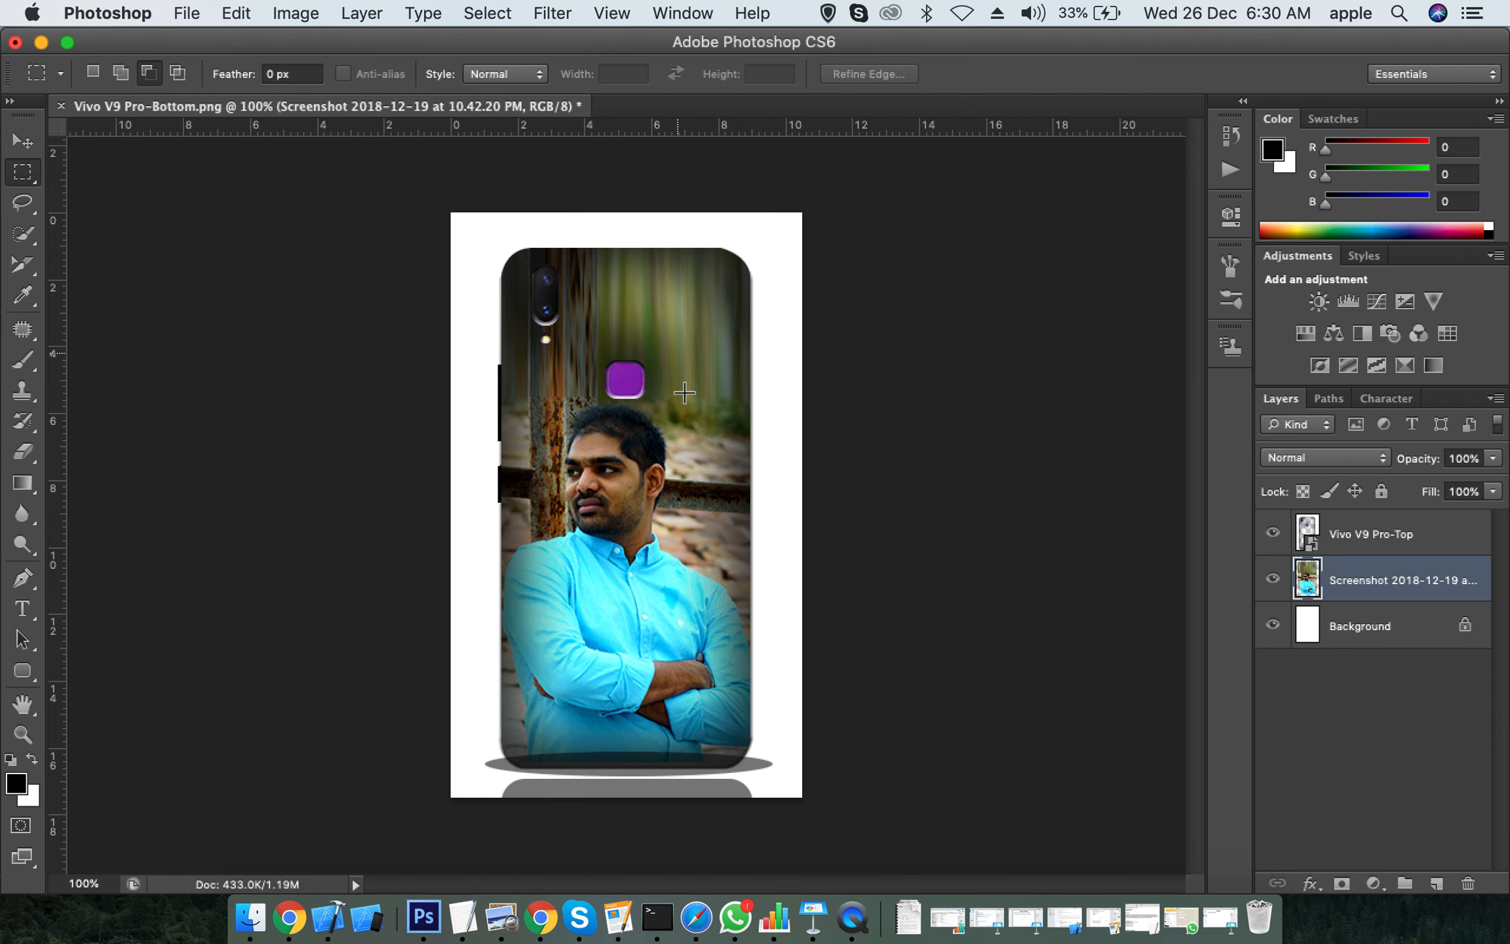
pyautogui.moveTo(1081, 444)
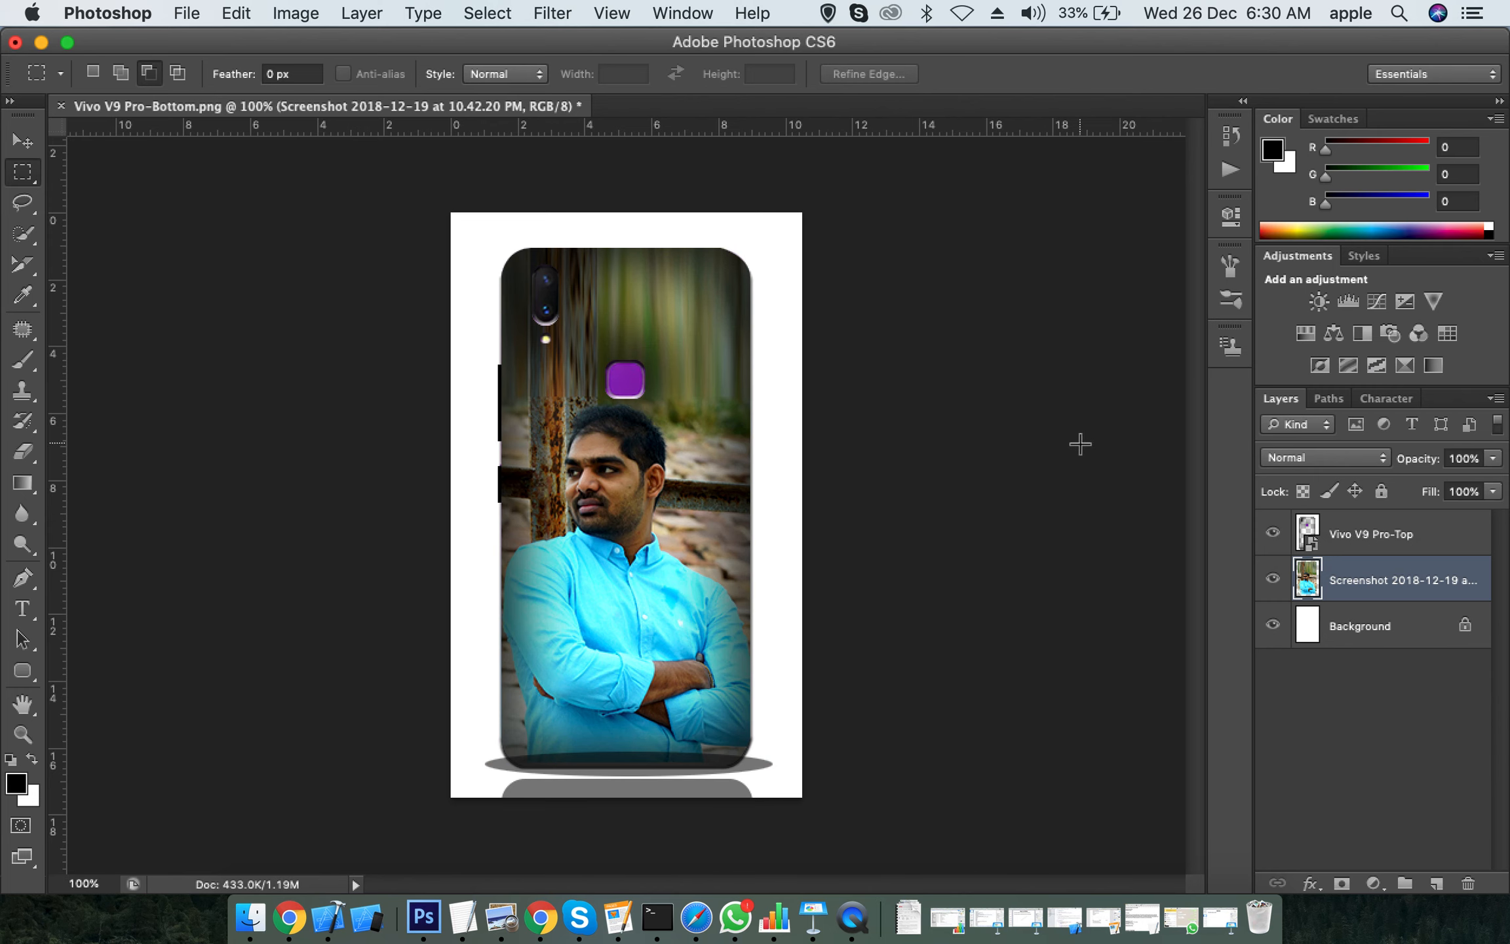
pyautogui.click(1272, 537)
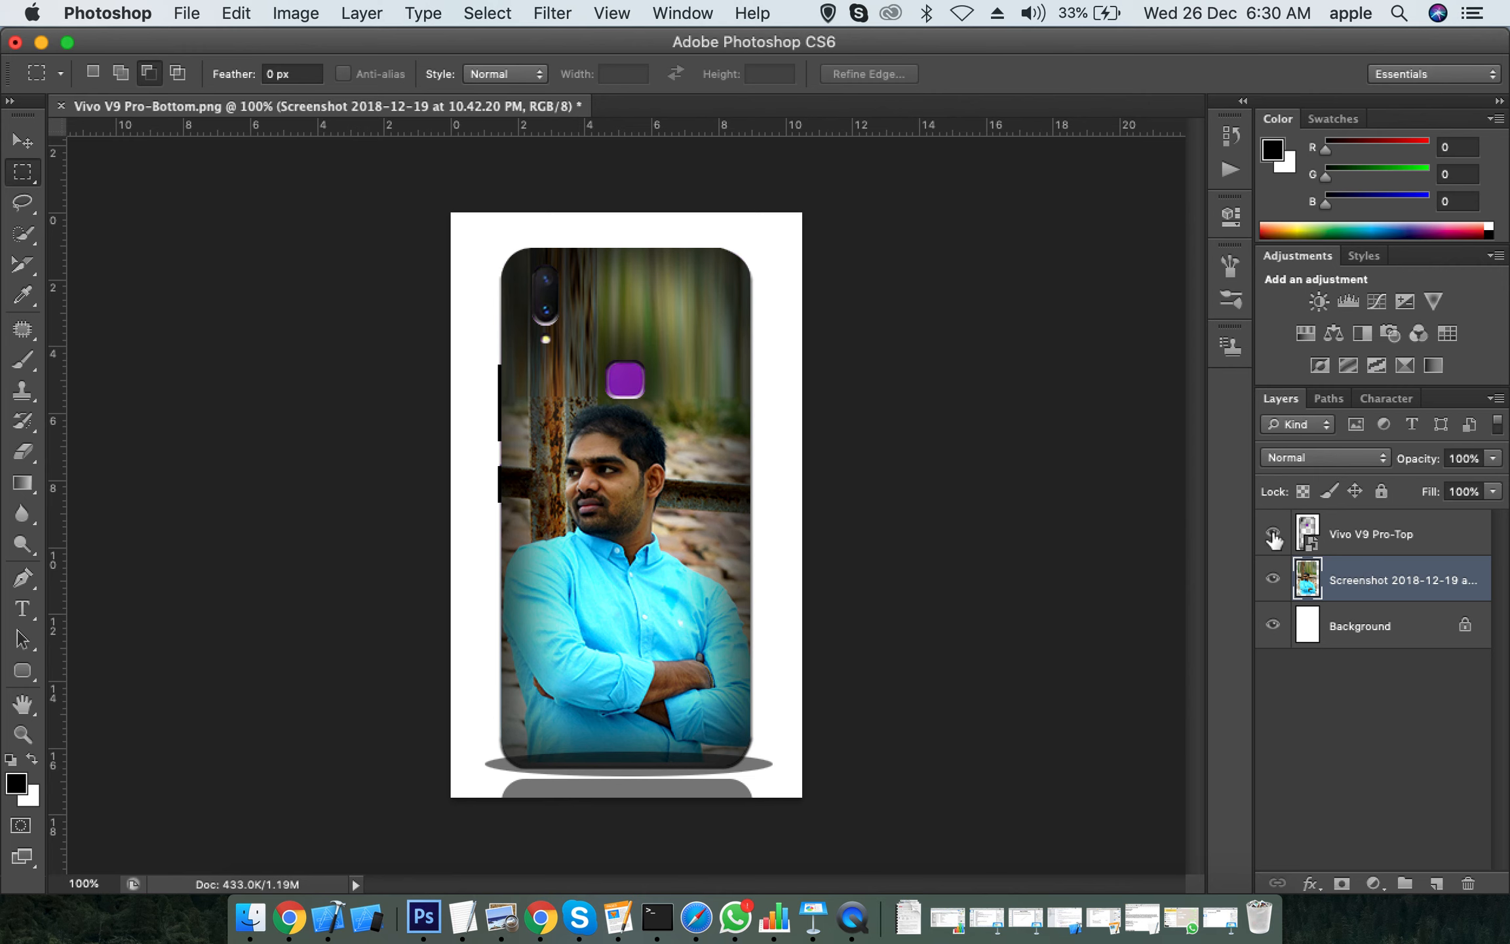
# Leave Photoshop for Keynote's Choose a Theme dialog for a new presentation.
pyautogui.click(1273, 534)
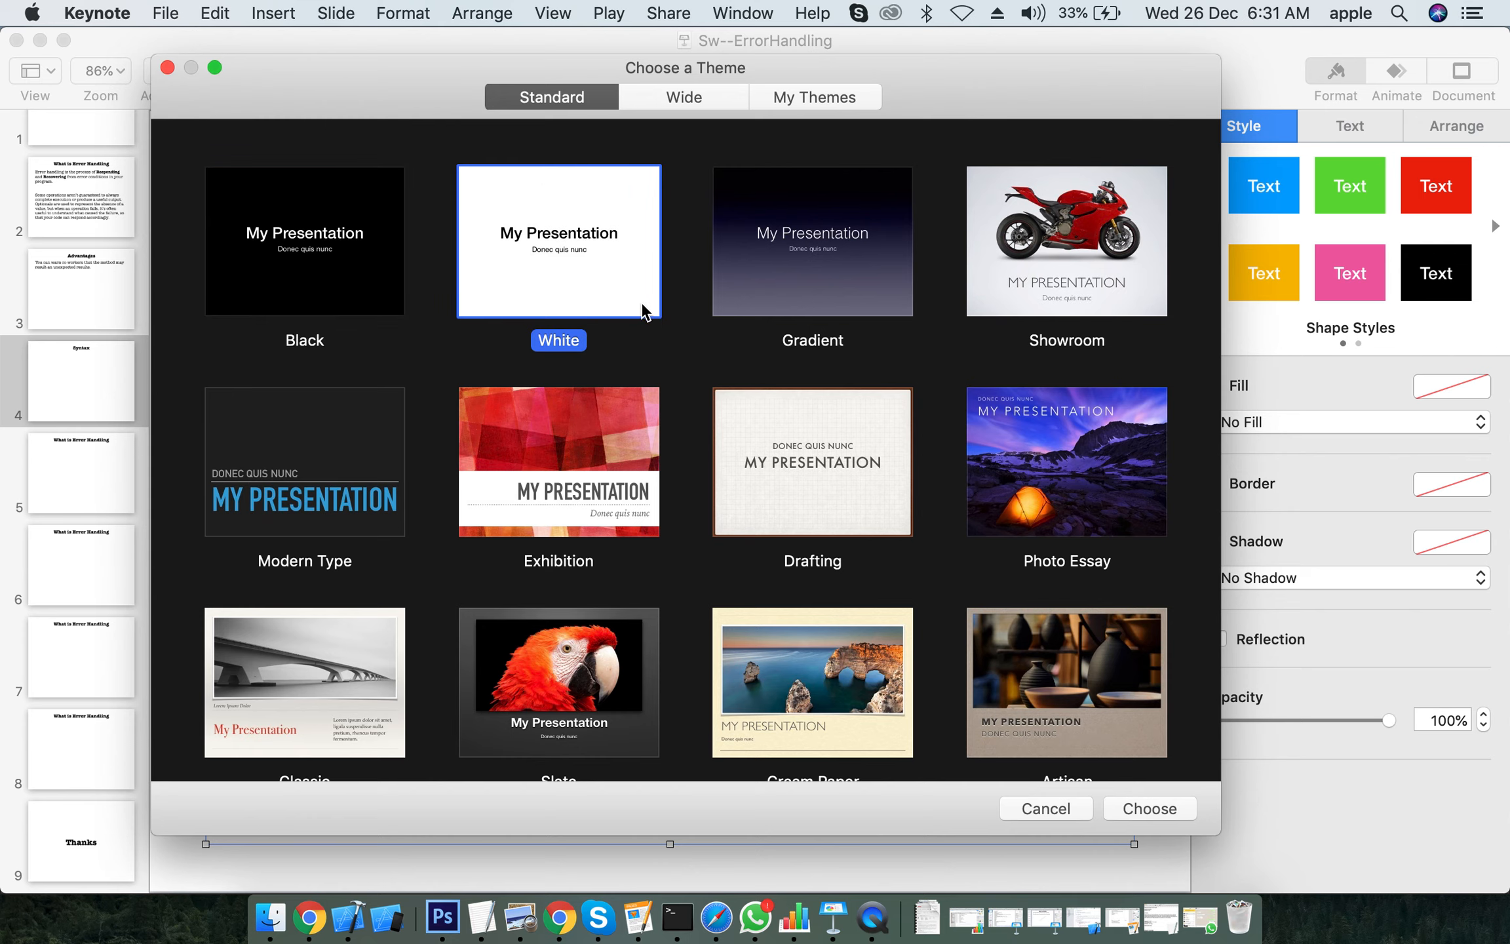
pyautogui.click(1148, 808)
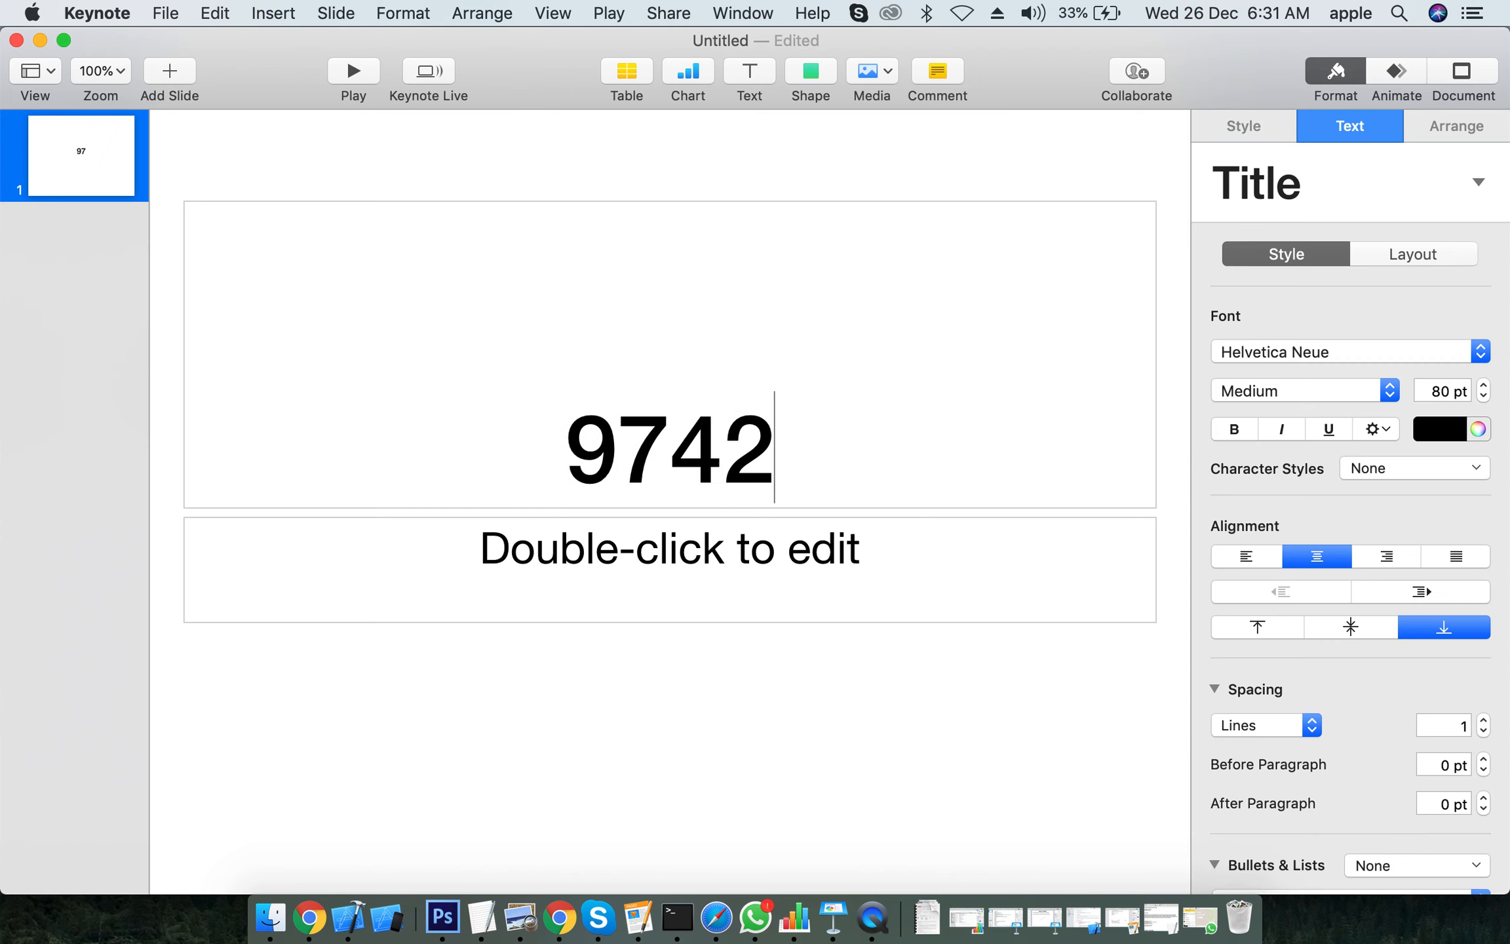
pyautogui.write('735256')
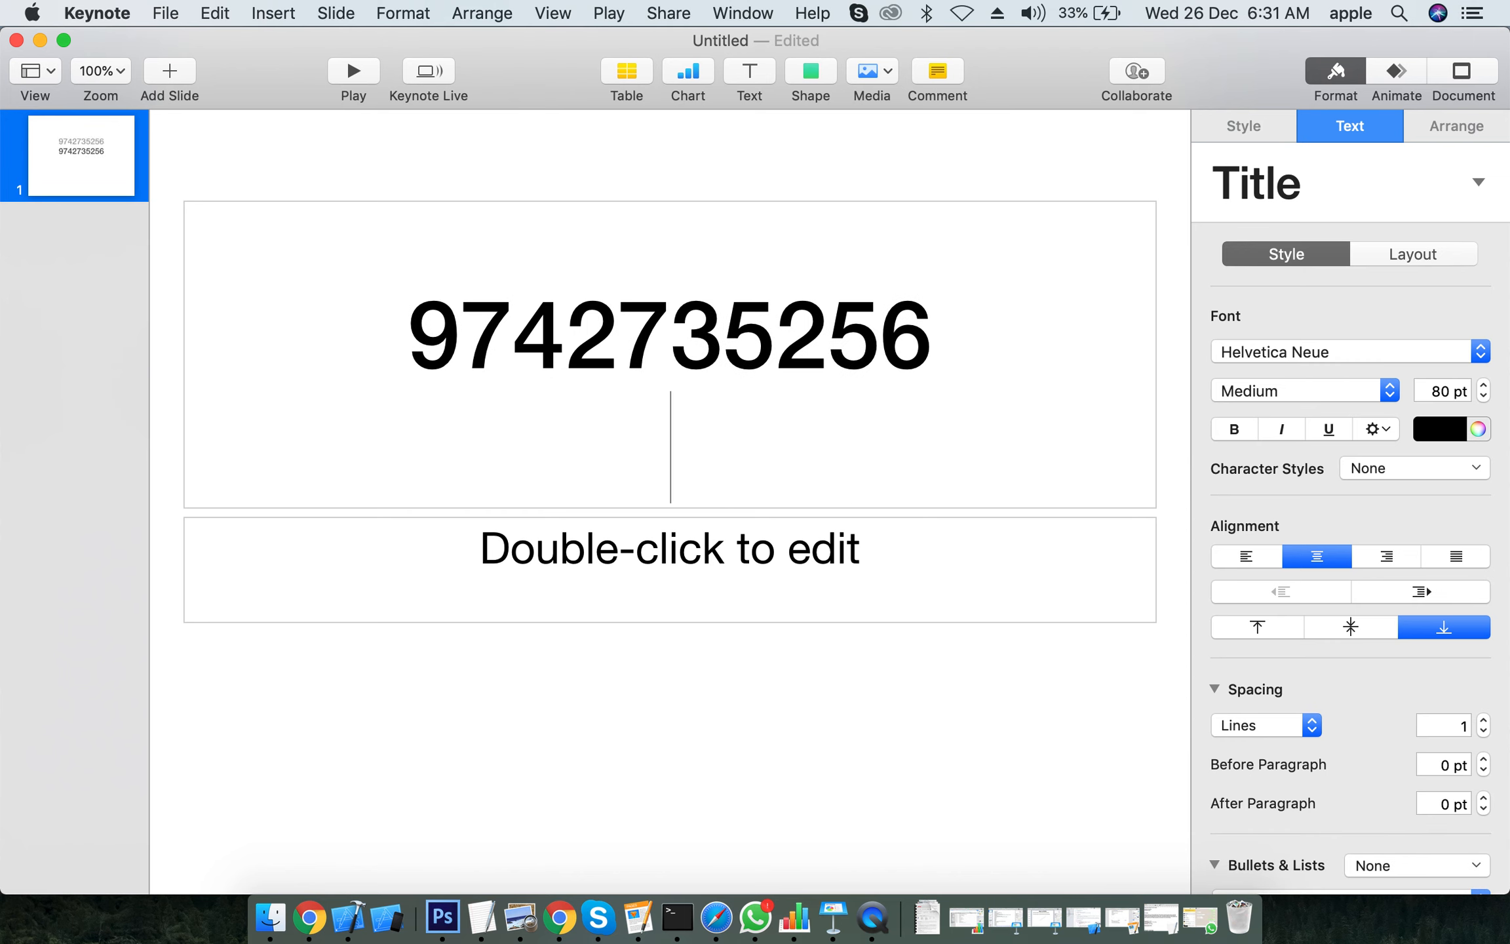
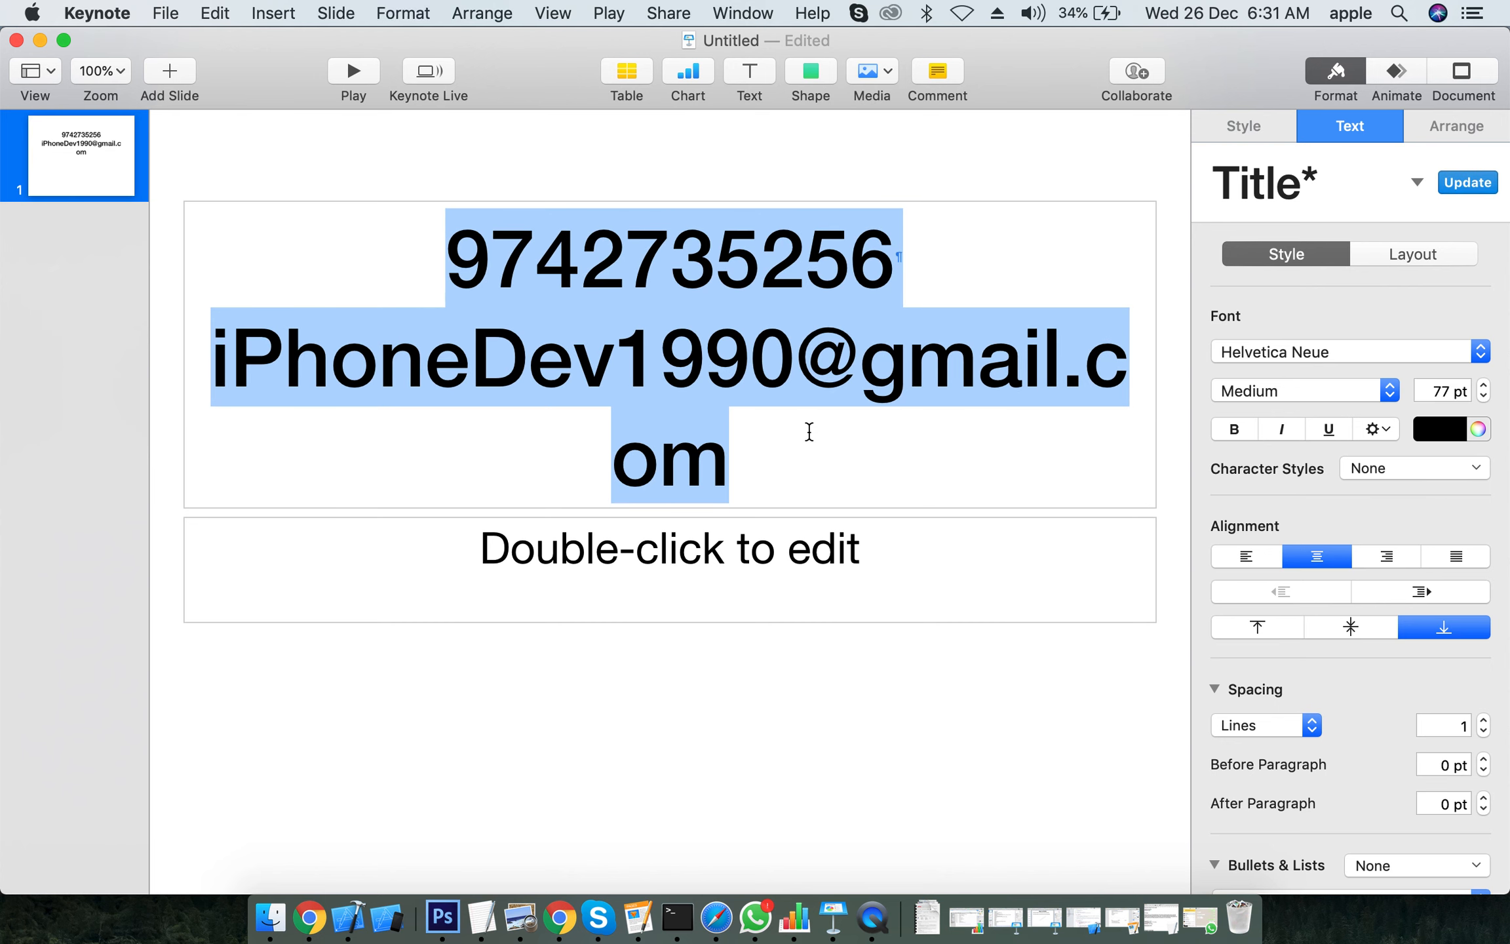
pyautogui.click(1482, 396)
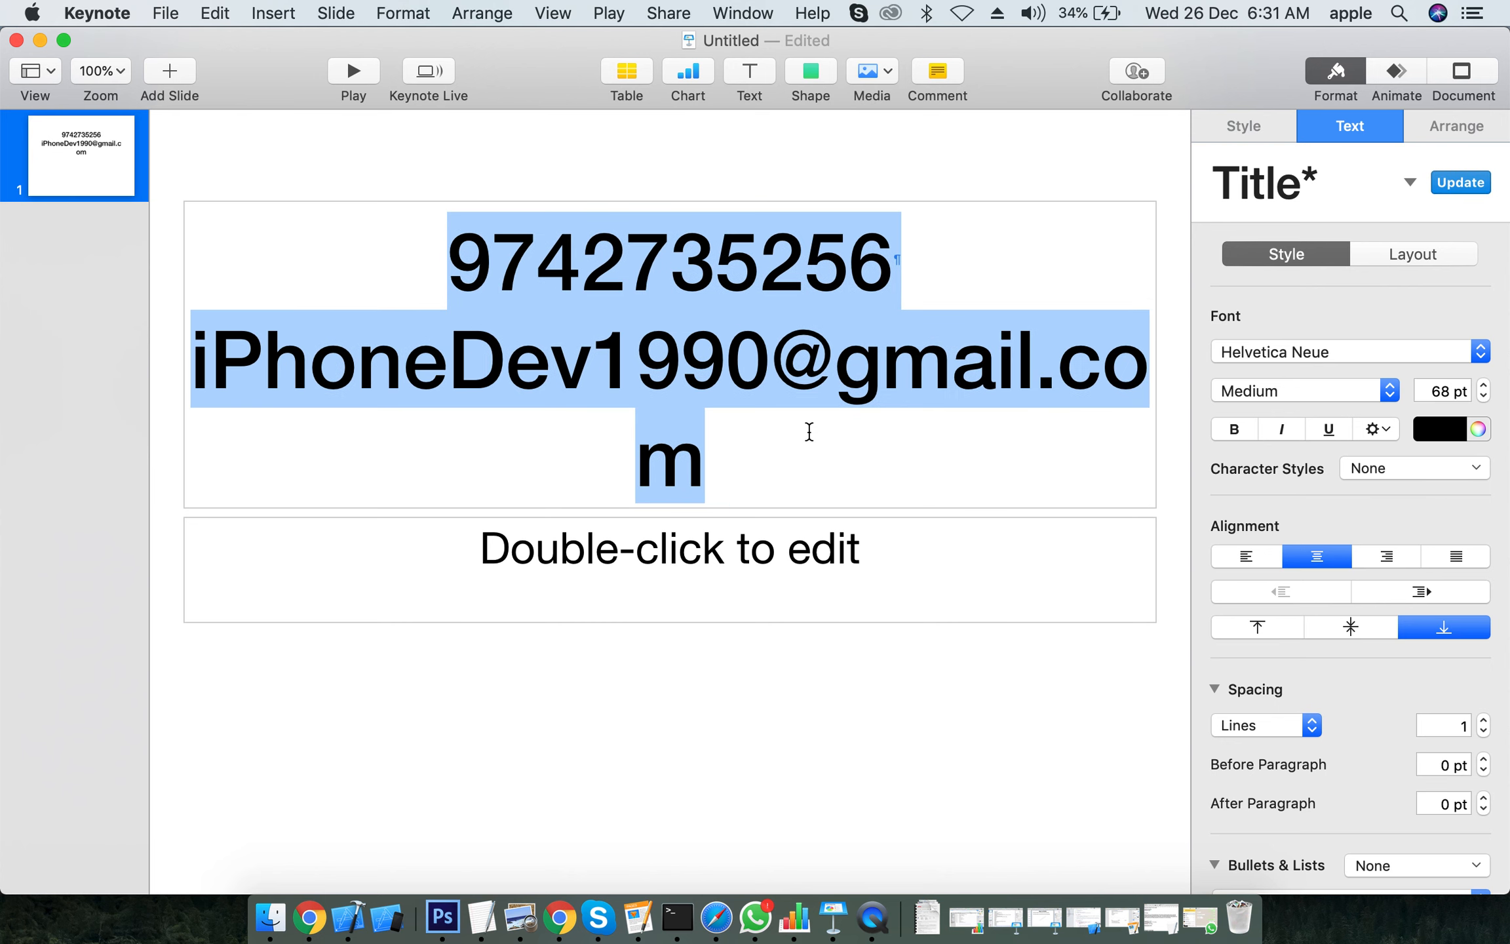
pyautogui.click(1481, 396)
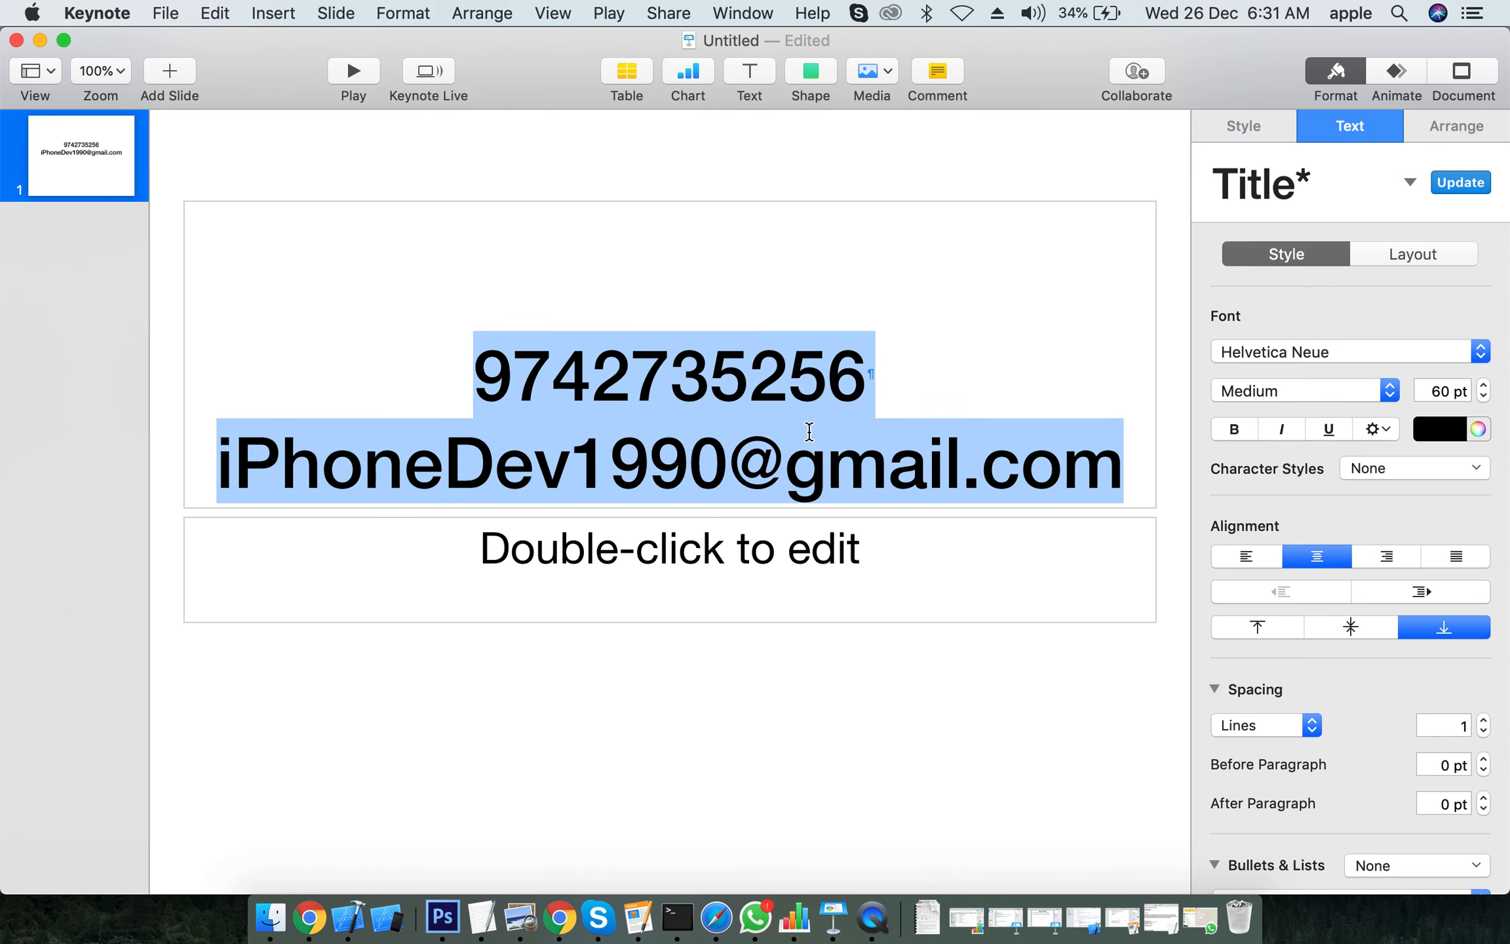